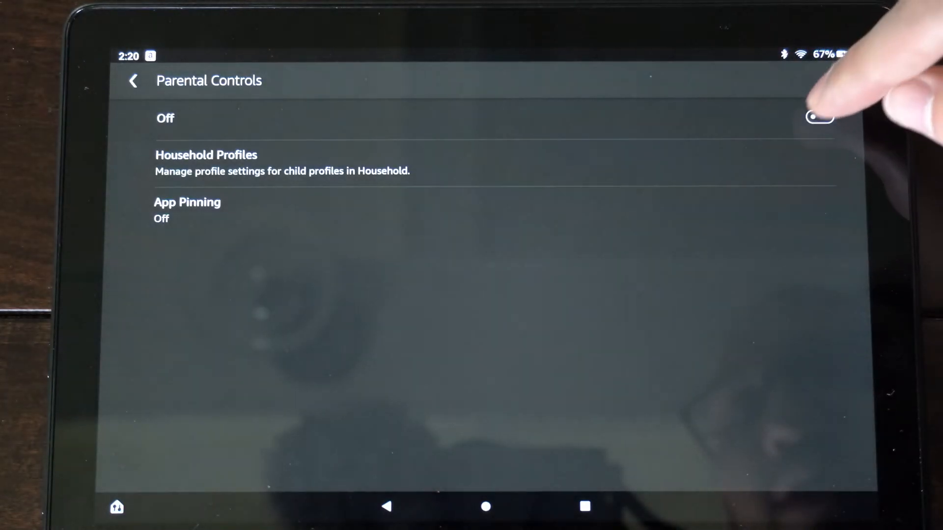
{"action": "left_click", "coordinate": [820, 116]}
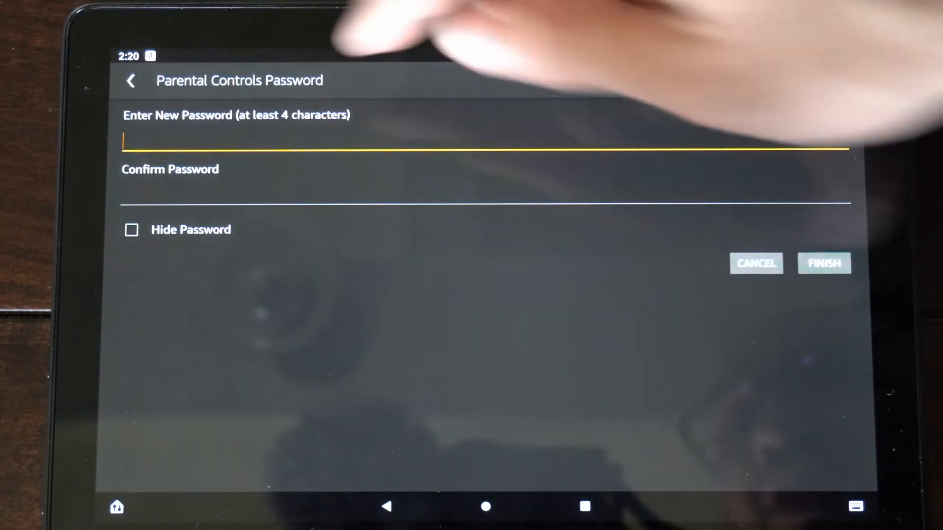
{"action": "type", "text": "1111"}
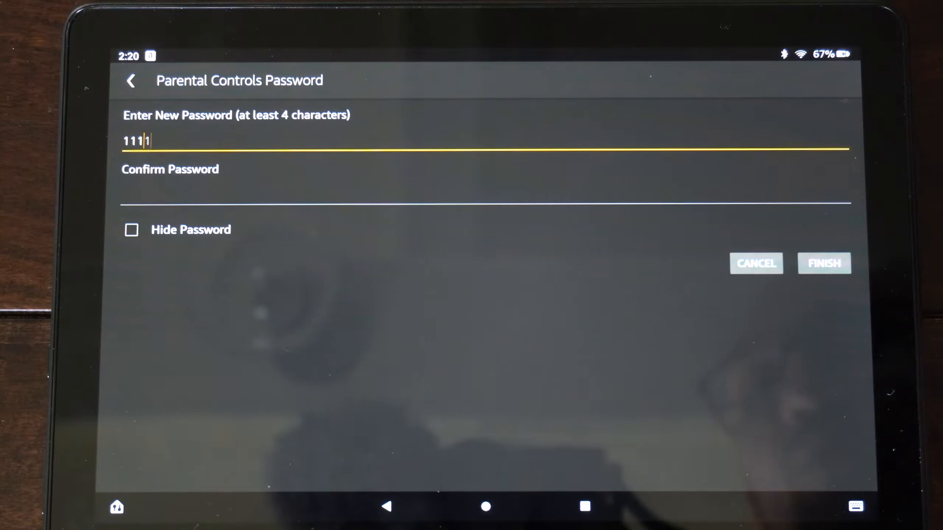
{"action": "type", "text": "1"}
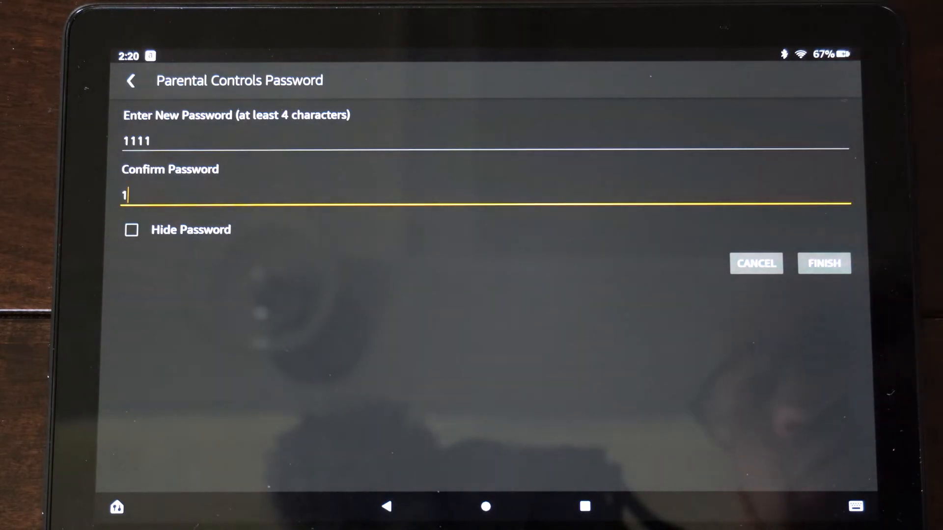
{"action": "type", "text": "111"}
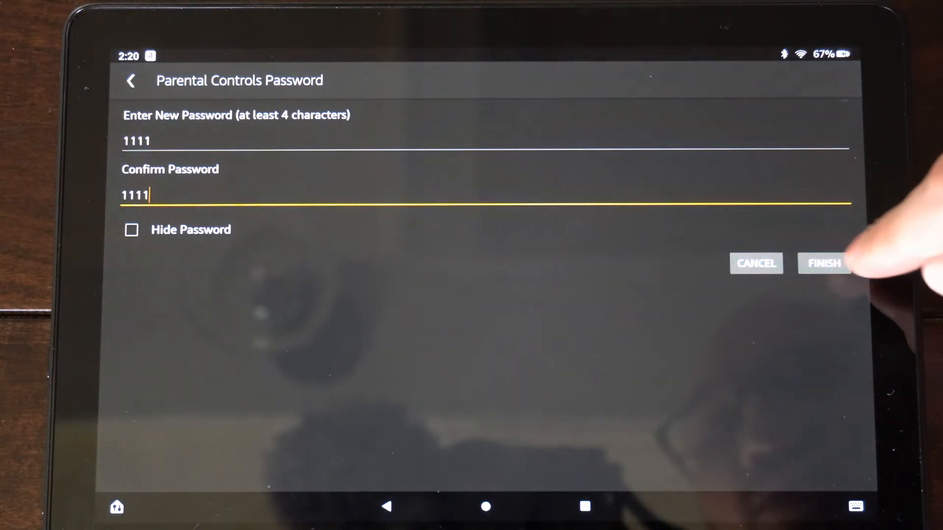
{"action": "left_click", "coordinate": [823, 263]}
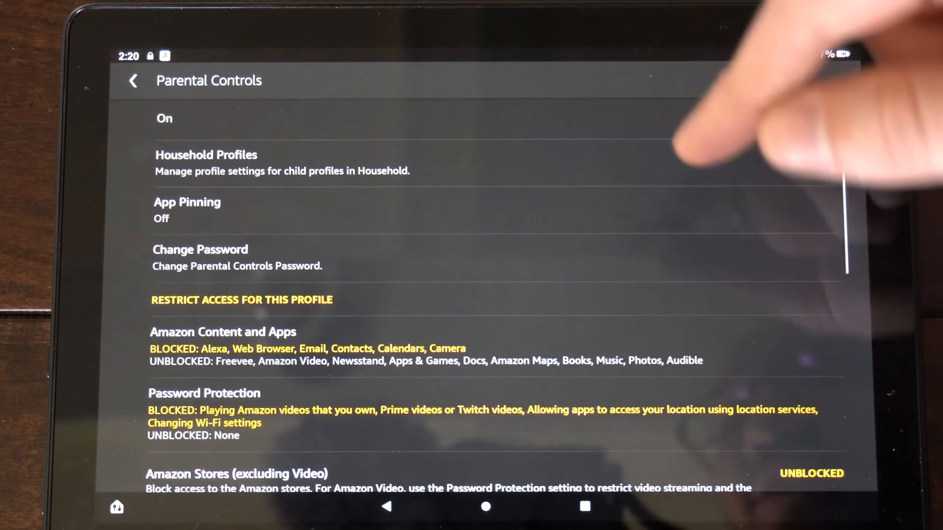
Confirm Password Protect Purchases is on, then return to the home screen
{"action": "left_click", "coordinate": [819, 117]}
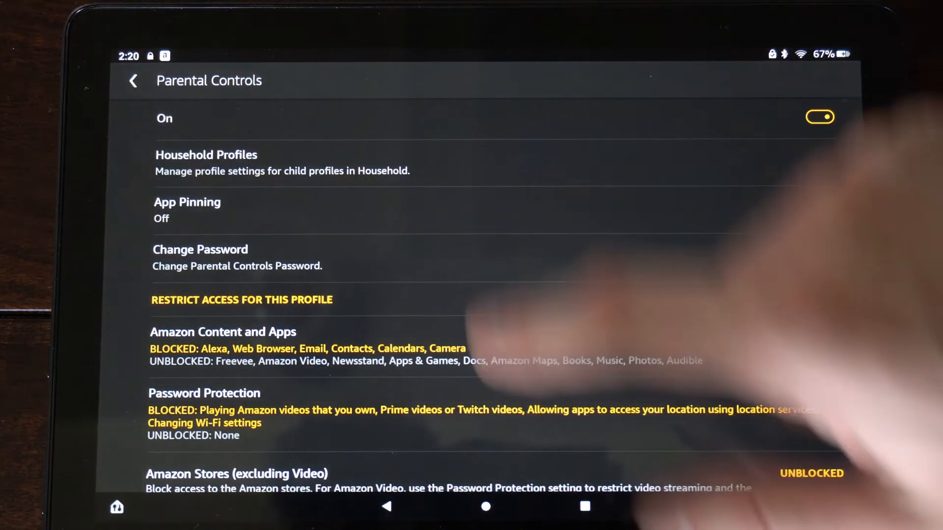
{"action": "scroll", "scroll_direction": "down", "scroll_amount": 3}
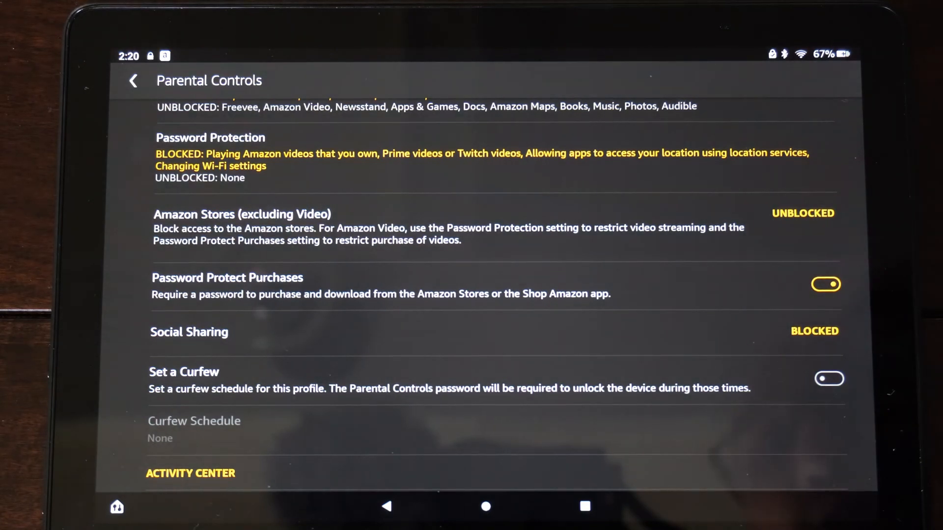
{"action": "left_click", "coordinate": [117, 506]}
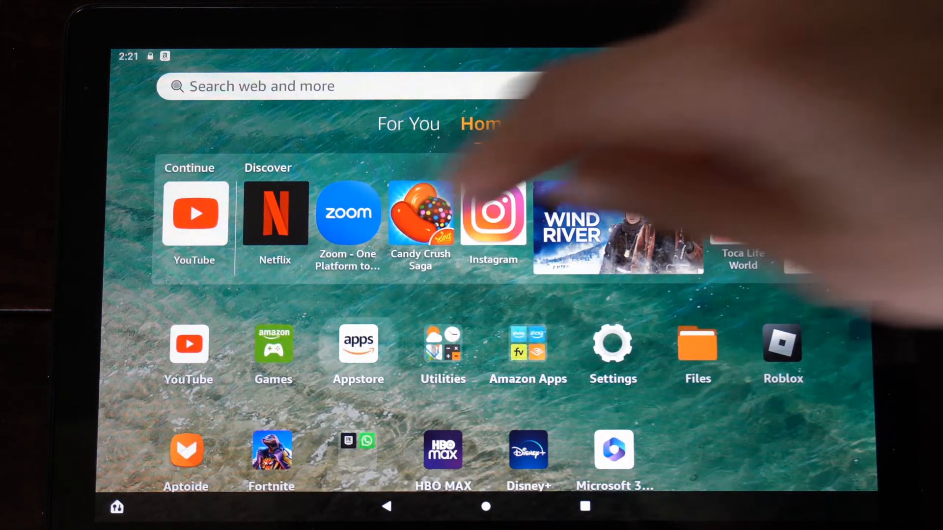
In the Appstore's Best Sellers, pick Fishdom from Top Free Downloads
{"action": "left_click", "coordinate": [358, 343]}
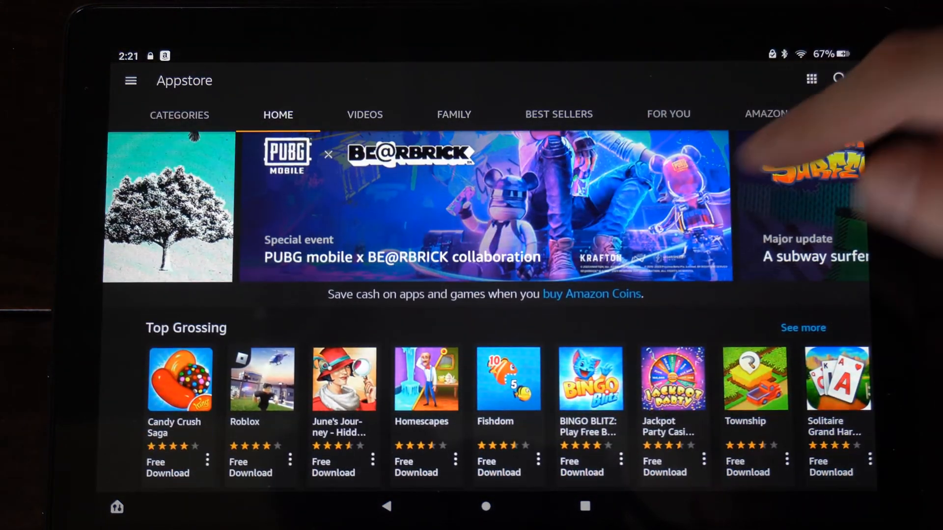
{"action": "left_click", "coordinate": [558, 115]}
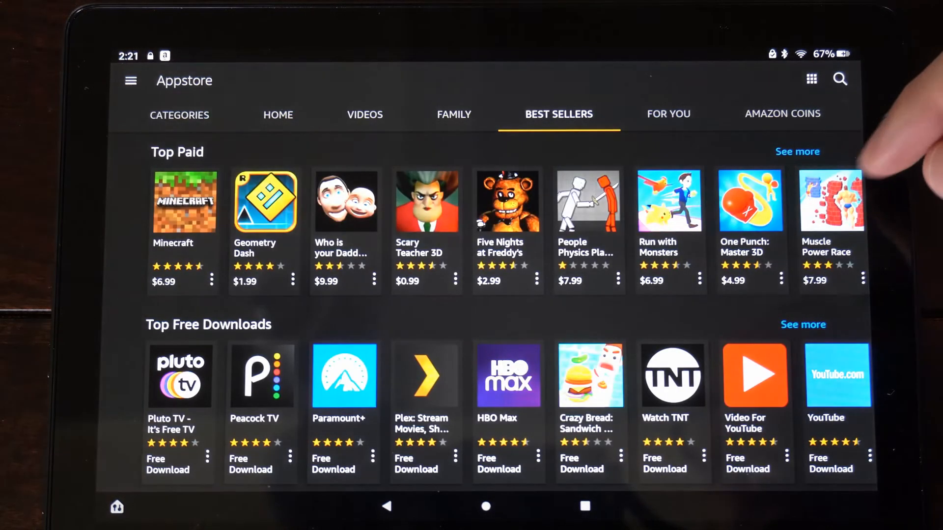
{"action": "scroll", "scroll_direction": "down", "scroll_amount": 3}
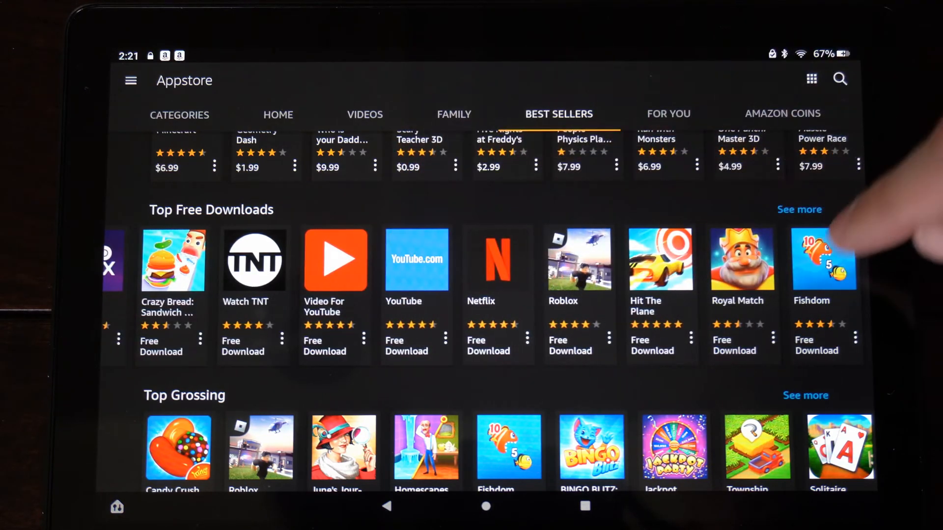
{"action": "left_click", "coordinate": [824, 260]}
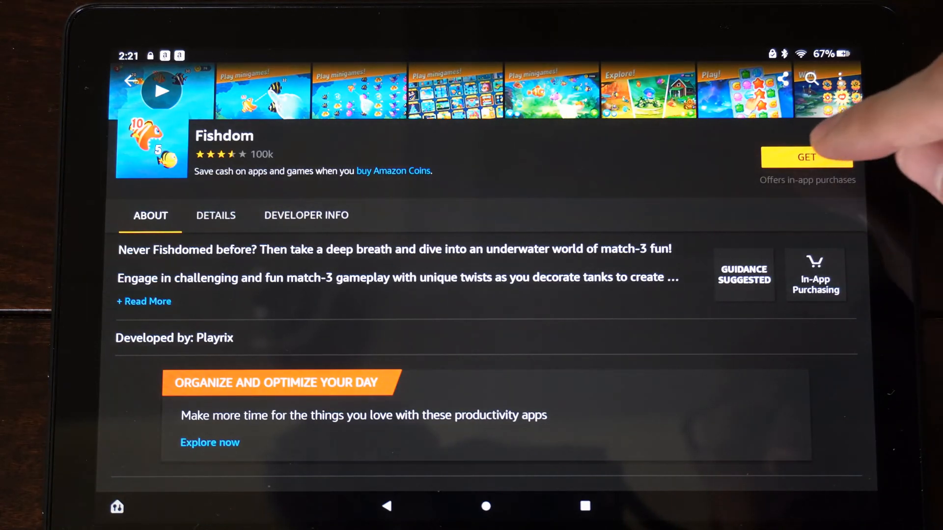
Get and download Fishdom, approving the prompt with the parental controls password
{"action": "left_click", "coordinate": [807, 157]}
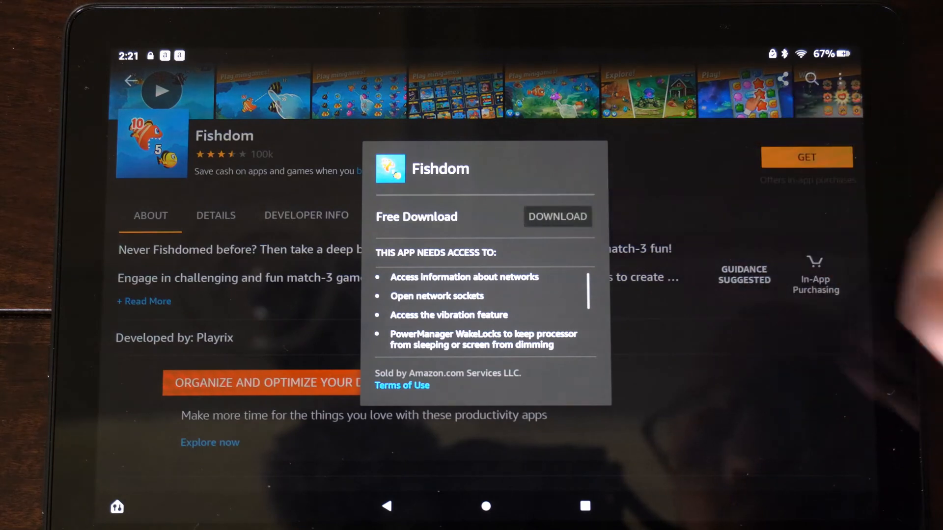
{"action": "left_click", "coordinate": [556, 216]}
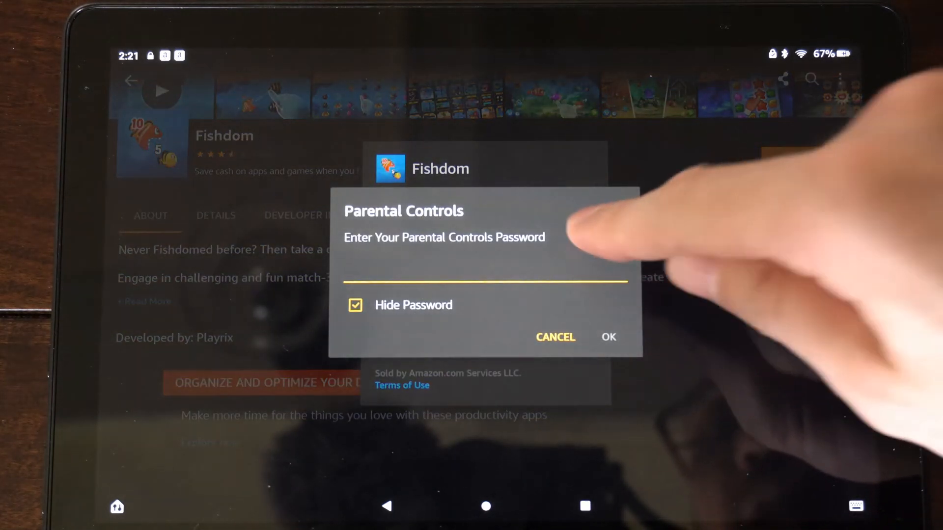
{"action": "type", "text": "1"}
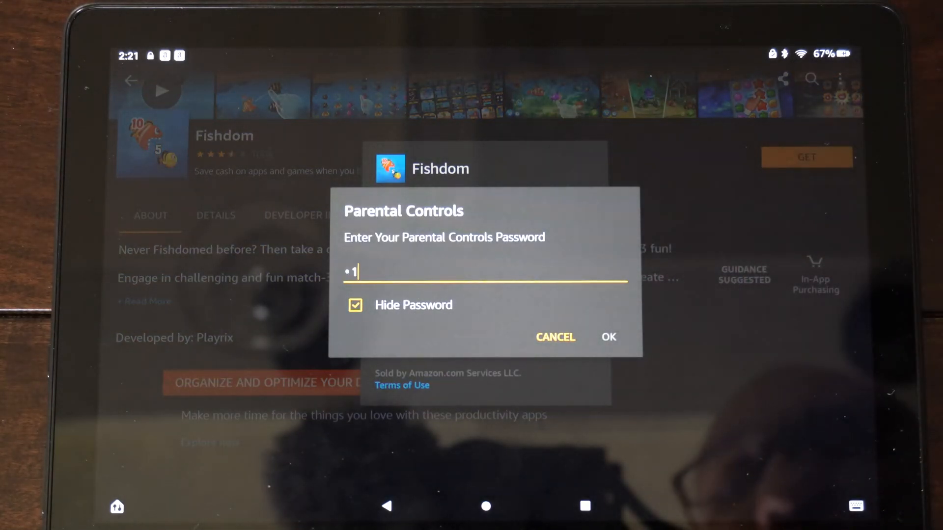
{"action": "left_click", "coordinate": [608, 337]}
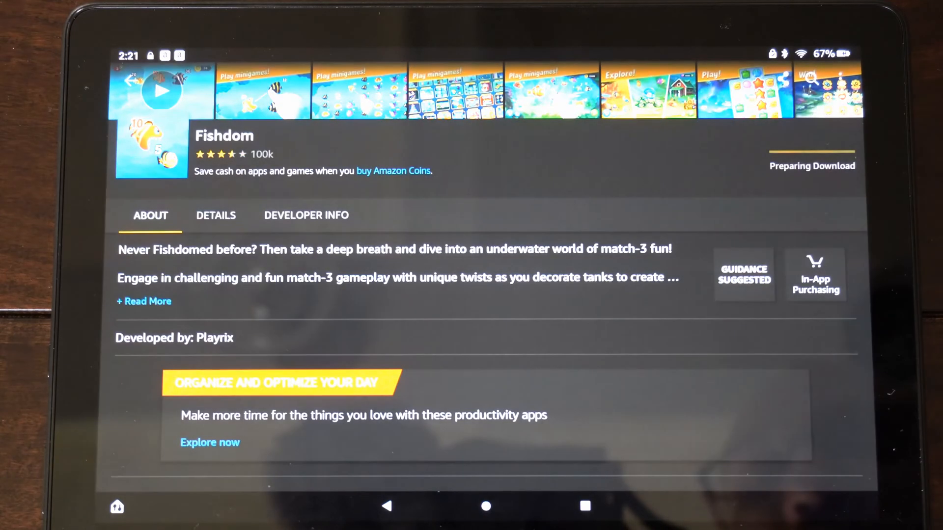
{"action": "scroll", "scroll_direction": "down", "scroll_amount": 3}
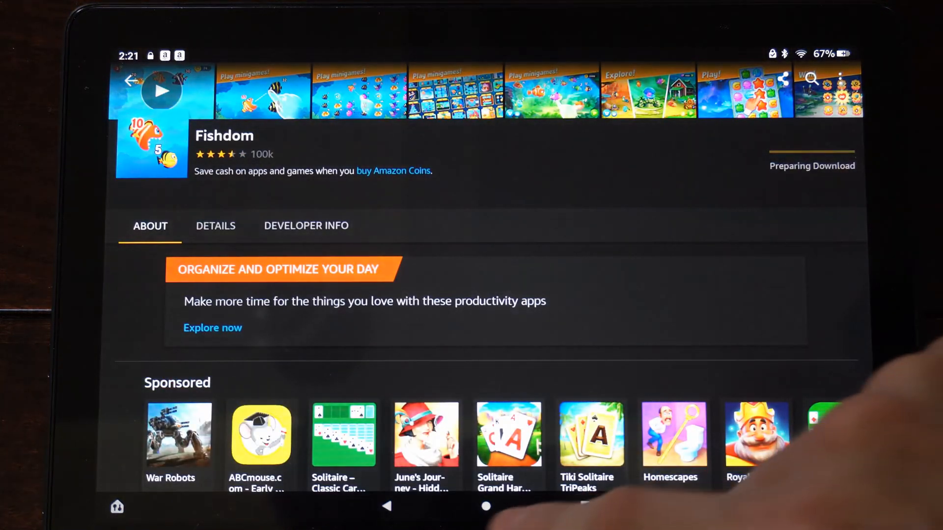